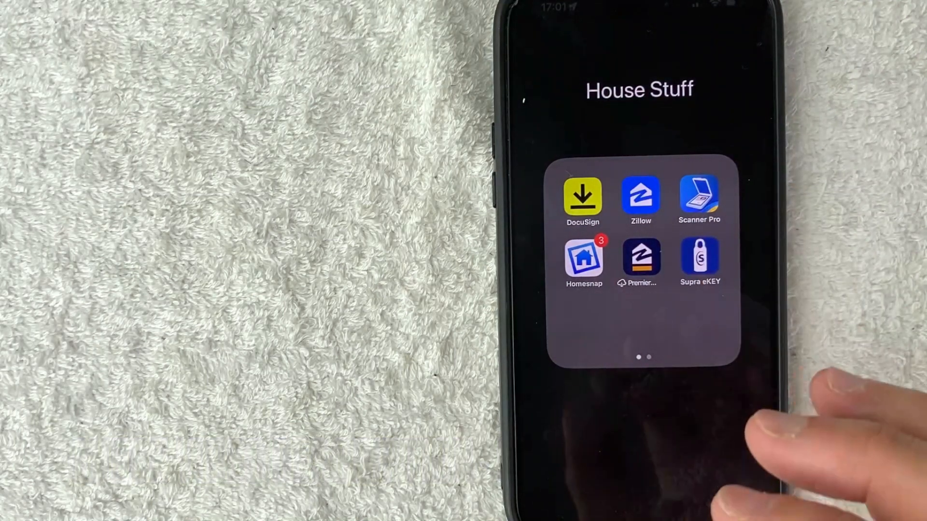
- Launch DocuSign from the House Stuff folder to its home dashboard
left_click(583, 197)
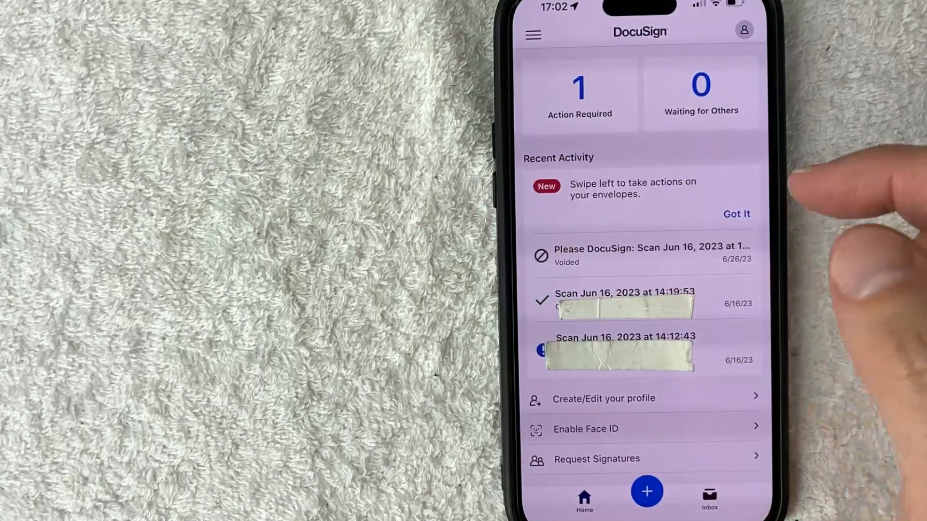
- Open Action Required and select the Scan Jun 16, 2023 at 14:12:43 envelope
left_click(579, 92)
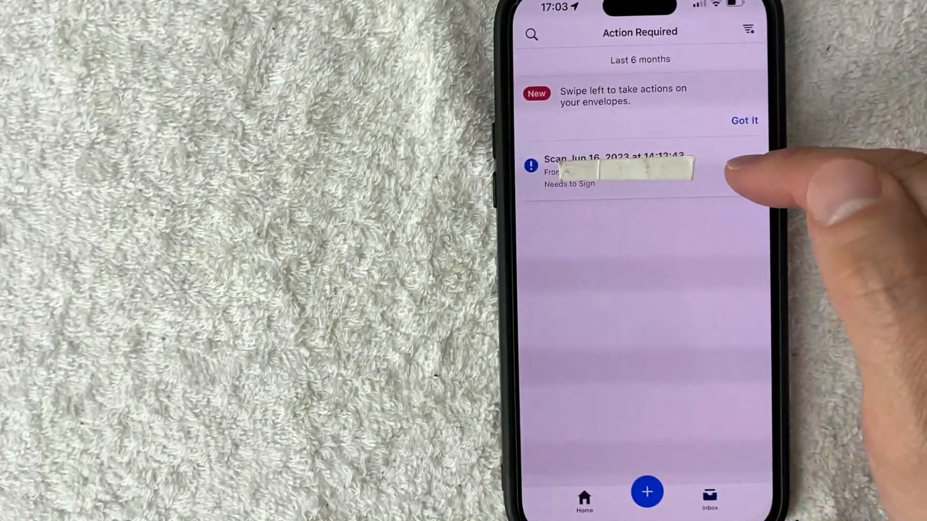
left_click(624, 171)
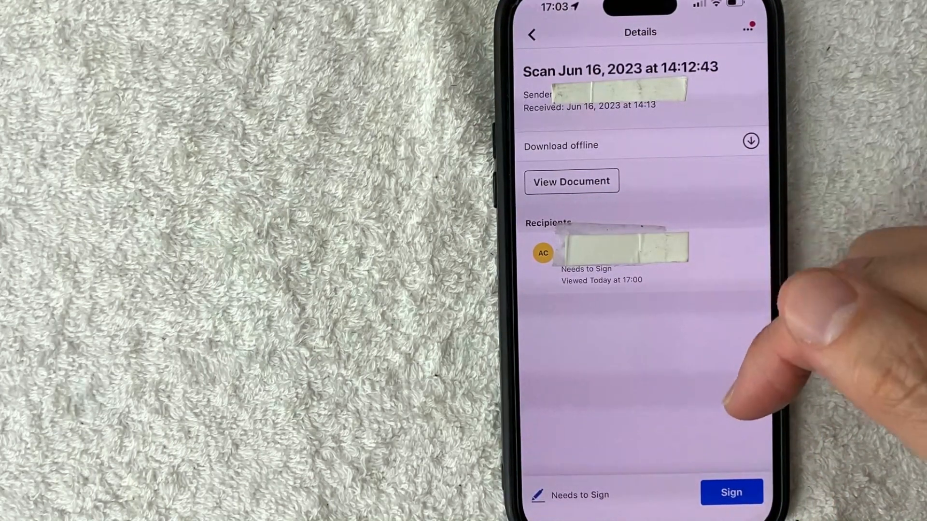
- Tap Sign to open the scanned document for placing fields
left_click(731, 491)
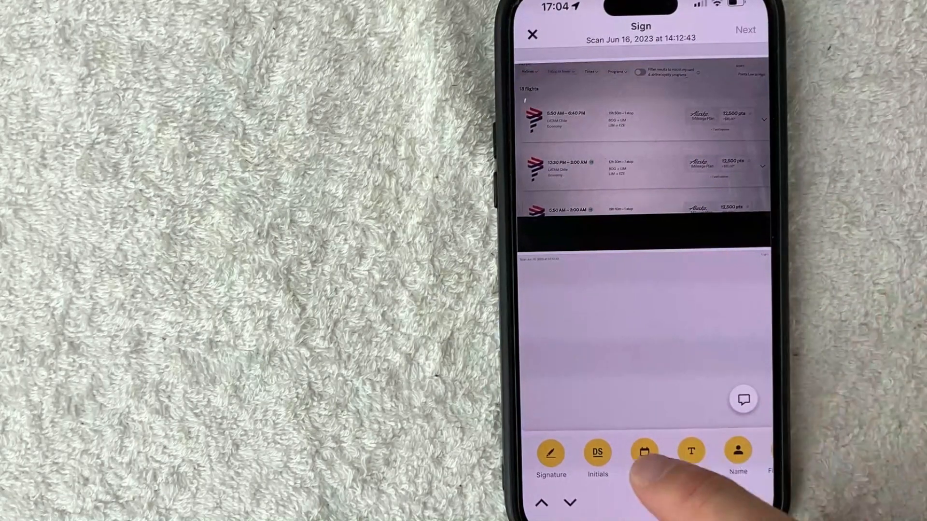
- Choose the Date field to add to the scanned flight listings page
left_click(643, 452)
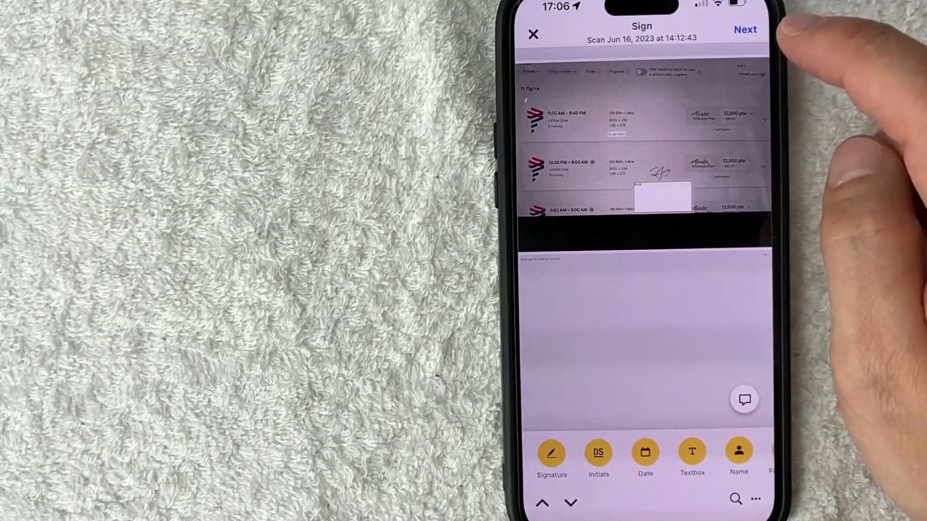
left_click(746, 29)
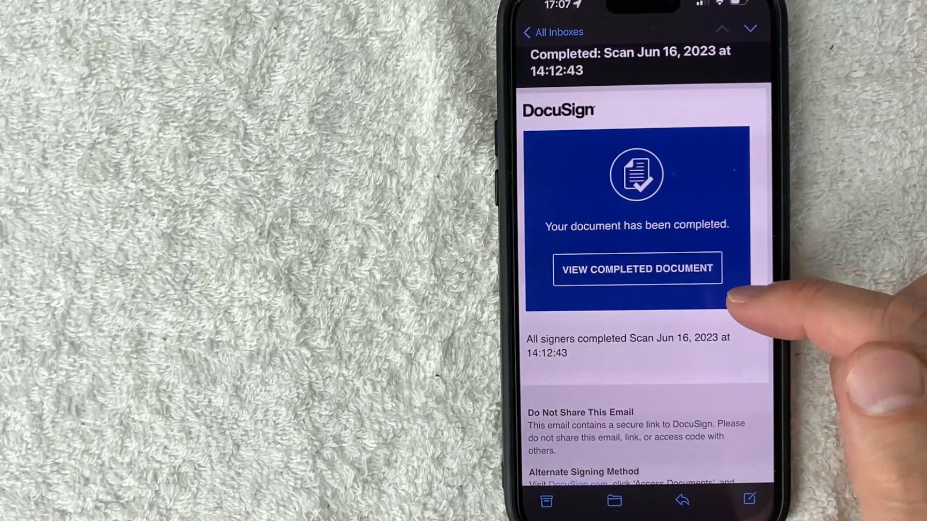
- Scroll through the completed document to see the signed flight-listings page and date
scroll("down", 3)
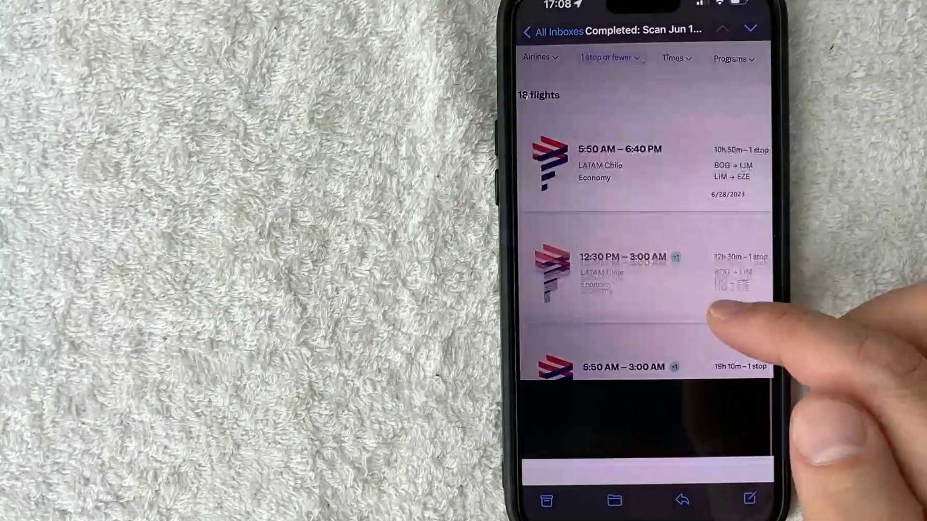
scroll("down", 3)
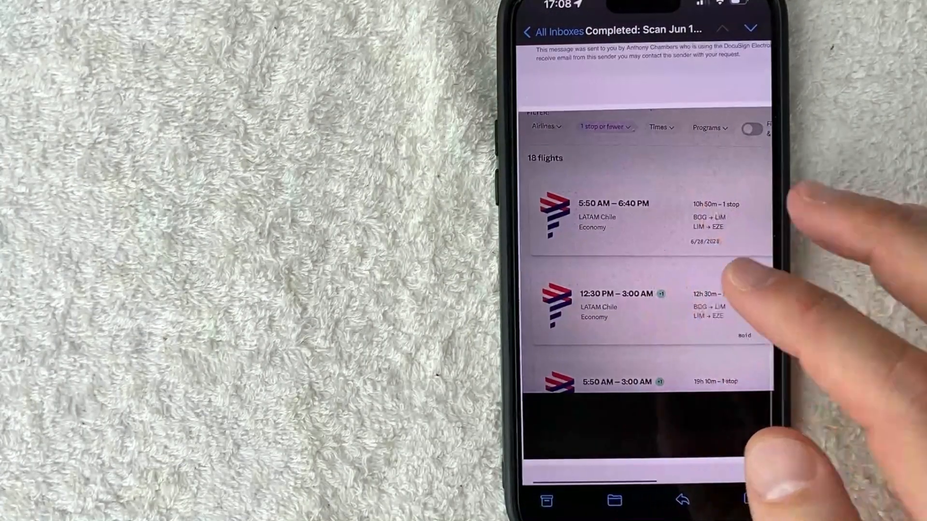